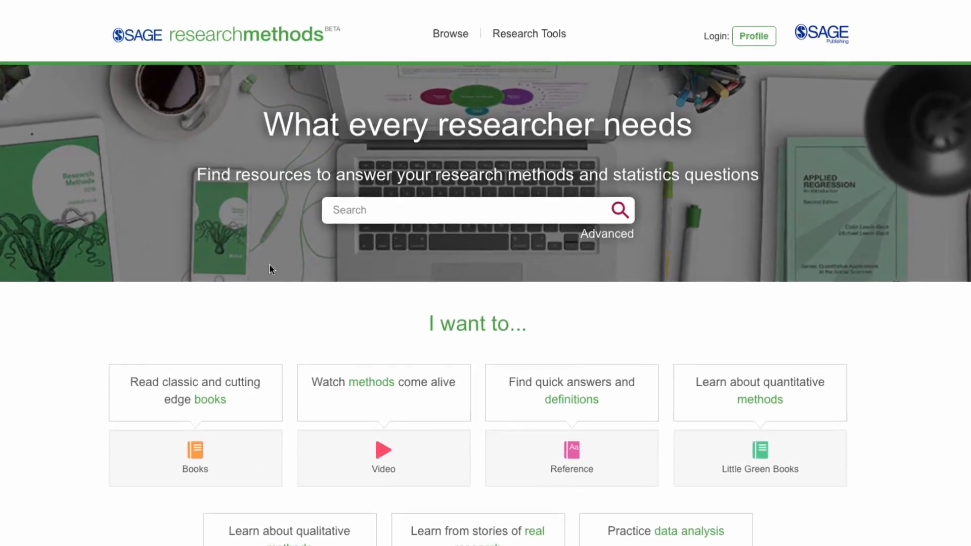
Search for 'Focus Groups' and open its term in the Methods Map from the results
left_click(530, 33)
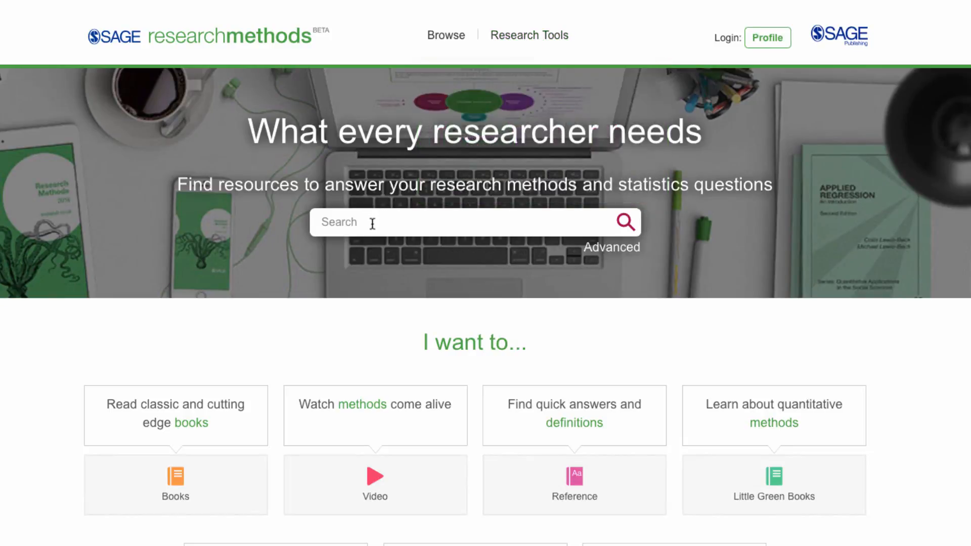
type("Focus Groups")
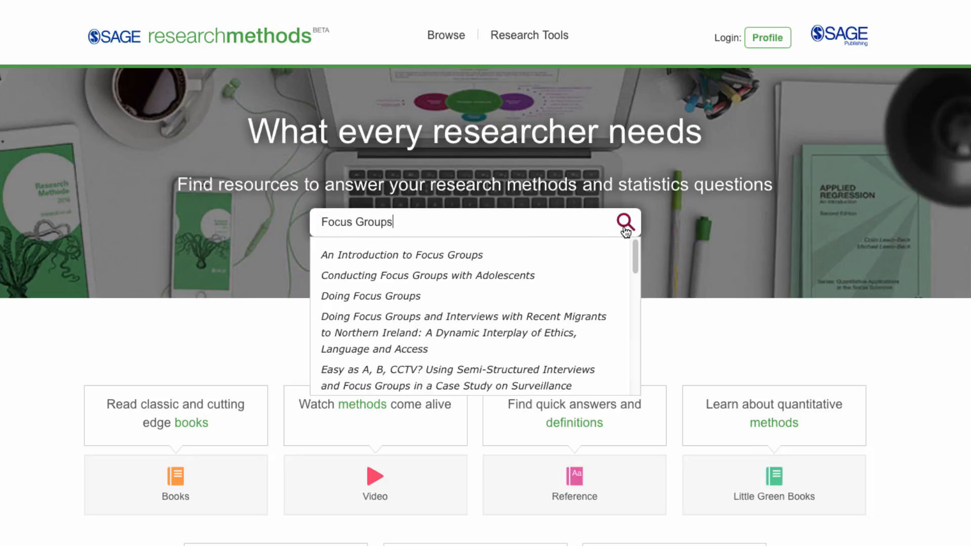
left_click(625, 222)
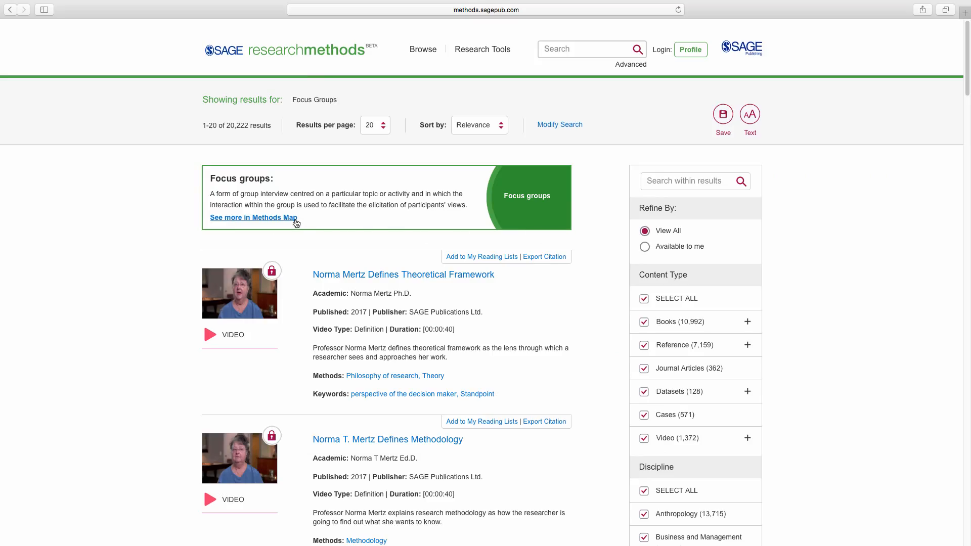
left_click(253, 217)
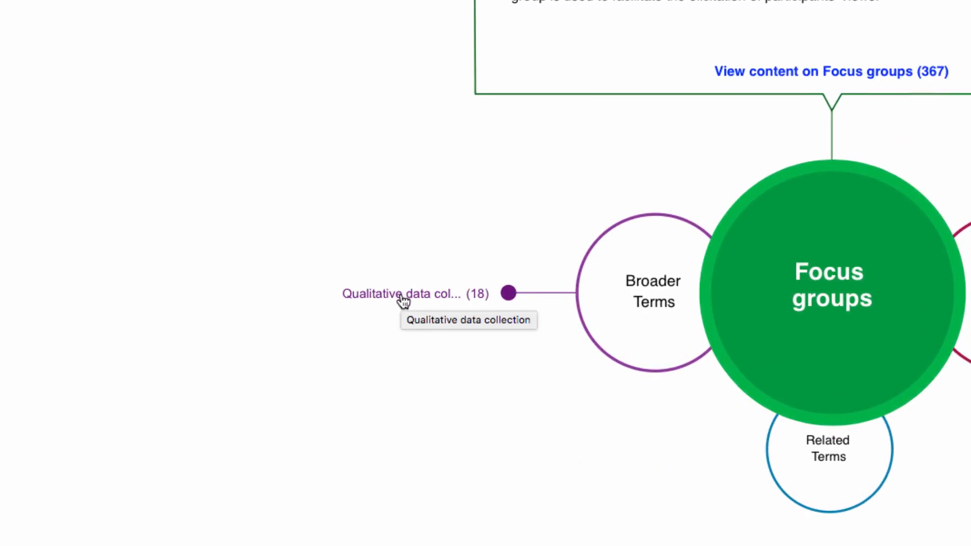
Recentre the Methods Map on Group dynamics via a connected term
left_click(403, 294)
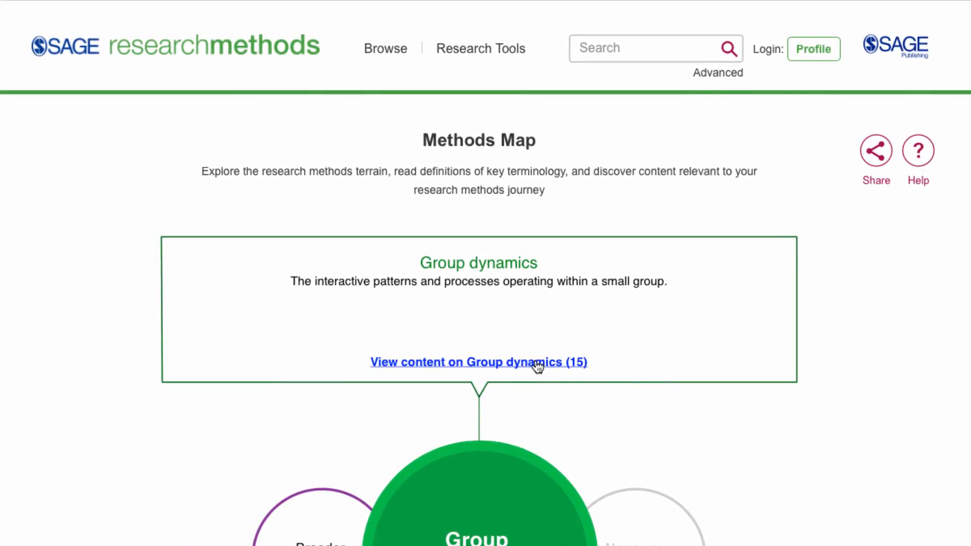
View the 15 Group dynamics content items and browse down to entries like Digital Storytelling
left_click(479, 363)
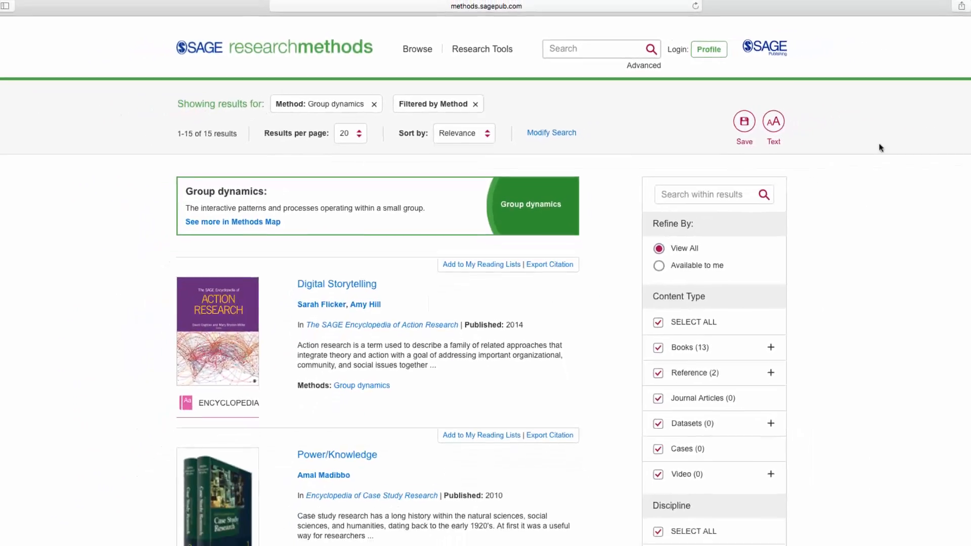
scroll("down", 3)
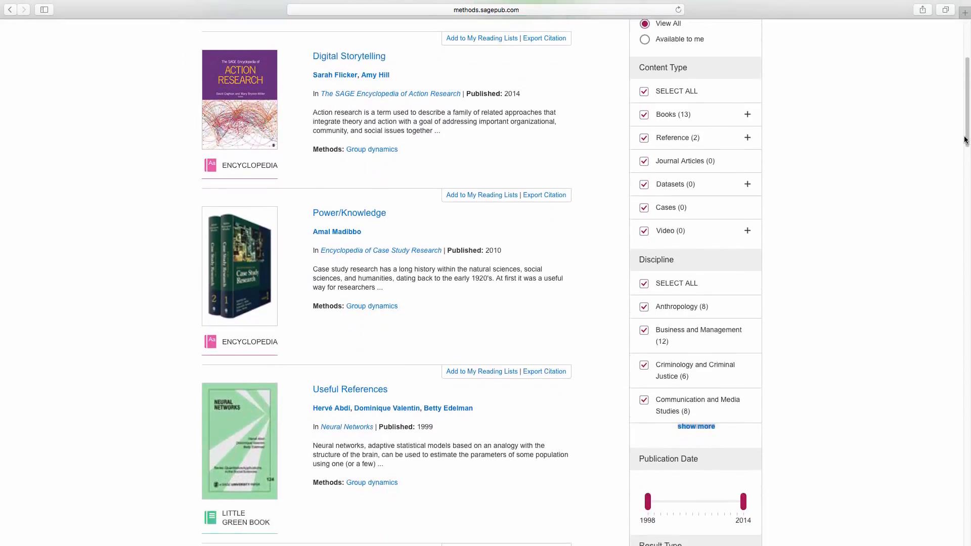
scroll("down", 3)
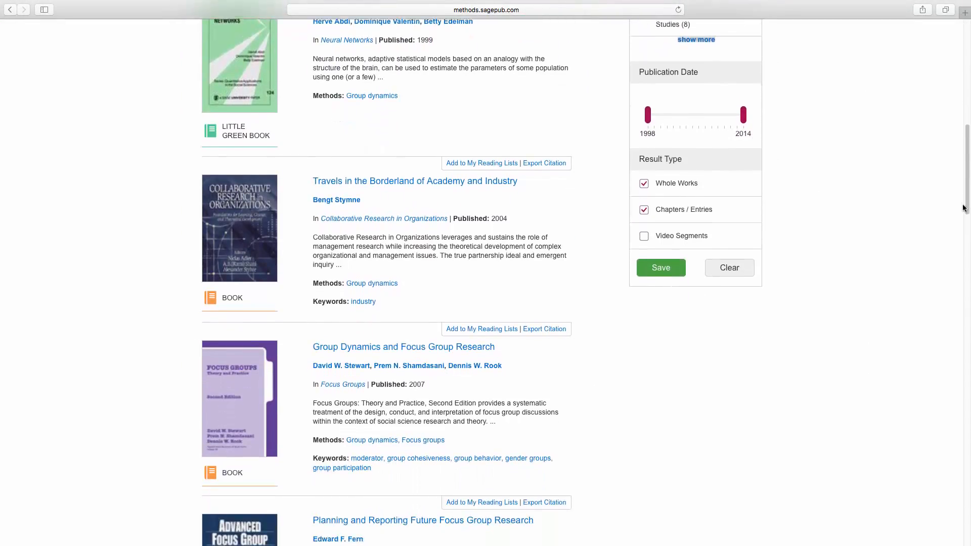